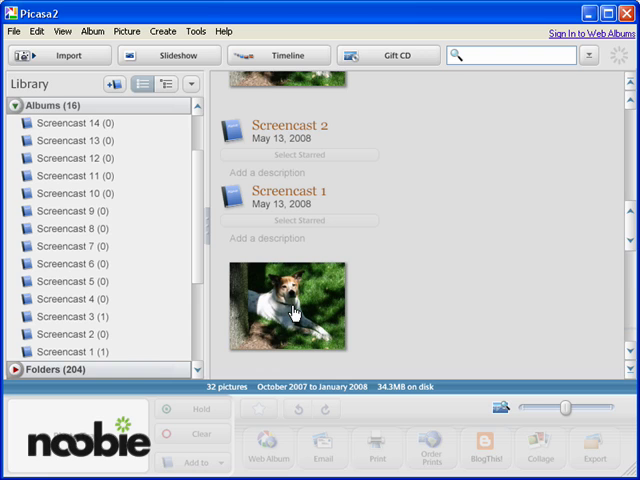
- Open the dog photo from the Screencast 1 album in the edit view
{"action": "double_click", "coordinate": [292, 305]}
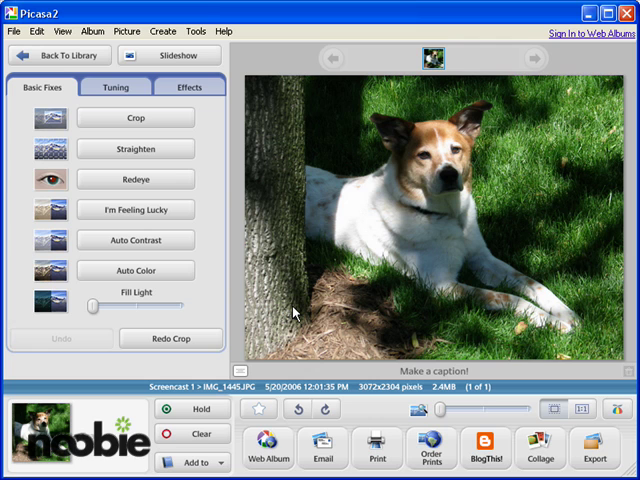
{"action": "mouse_move", "coordinate": [293, 313]}
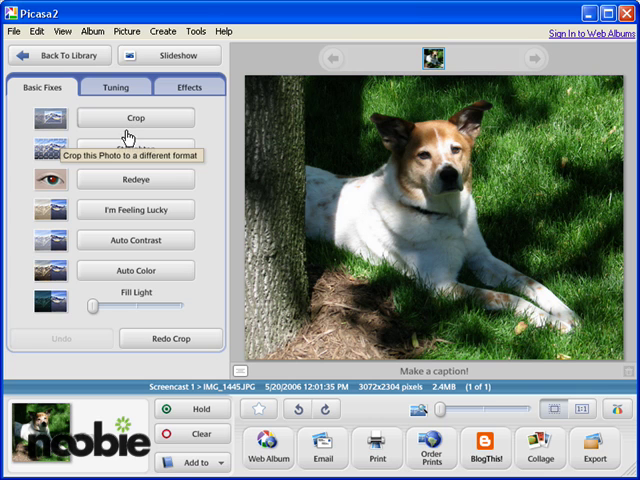
- Start the Crop tool on the dog photo with the 4 x 6 proportion
{"action": "left_click", "coordinate": [135, 117]}
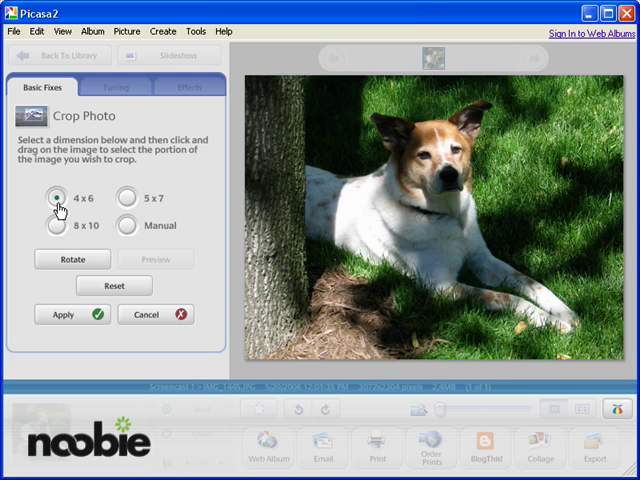
{"action": "mouse_move", "coordinate": [52, 207]}
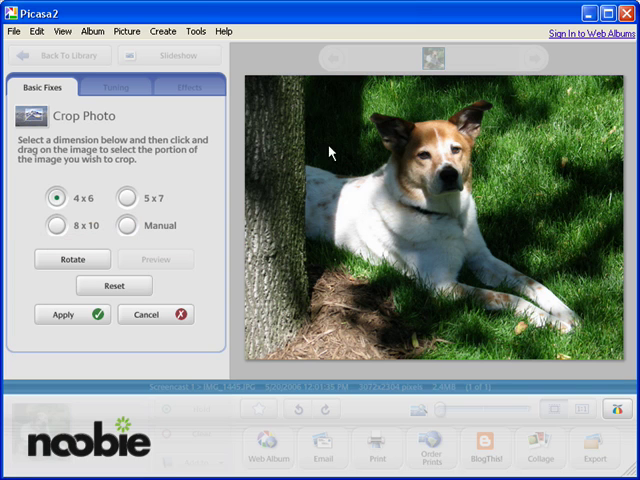
{"action": "mouse_move", "coordinate": [366, 106]}
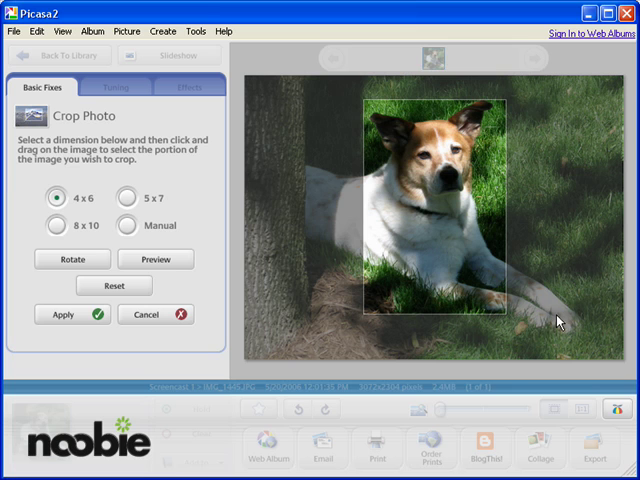
{"action": "mouse_move", "coordinate": [334, 330]}
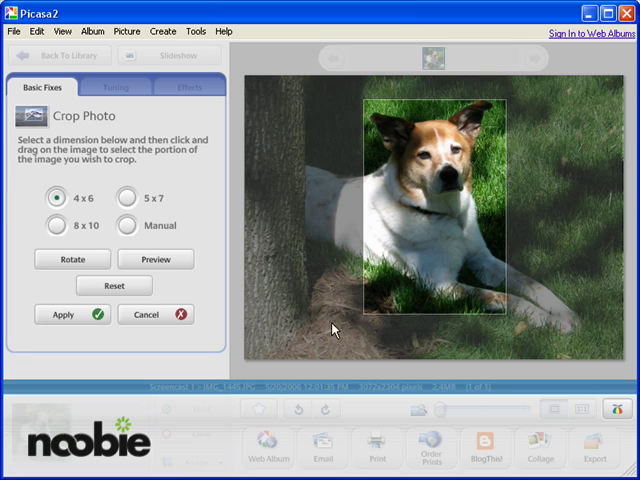
{"action": "mouse_move", "coordinate": [446, 335]}
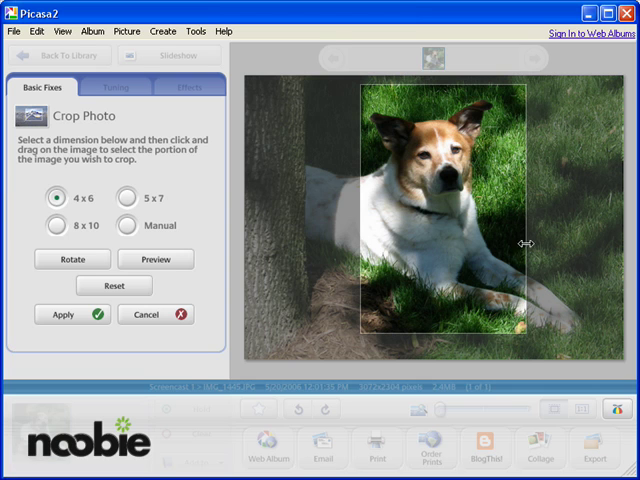
{"action": "mouse_move", "coordinate": [530, 228]}
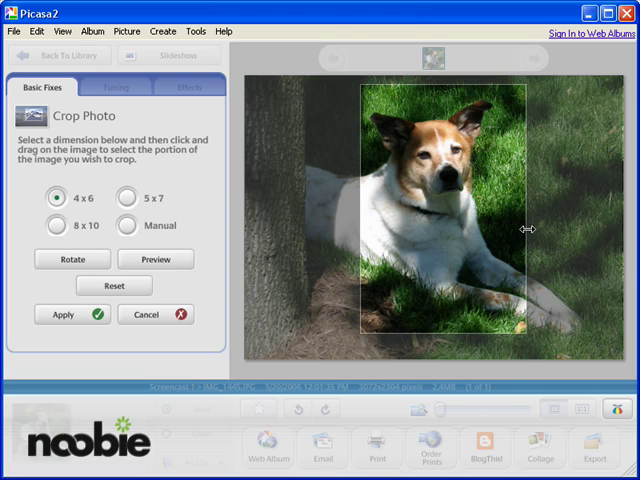
- Reposition the 4 x 6 crop rectangle around the dog and apply the crop
{"action": "left_click_drag", "start_coordinate": [532, 228], "coordinate": [528, 228]}
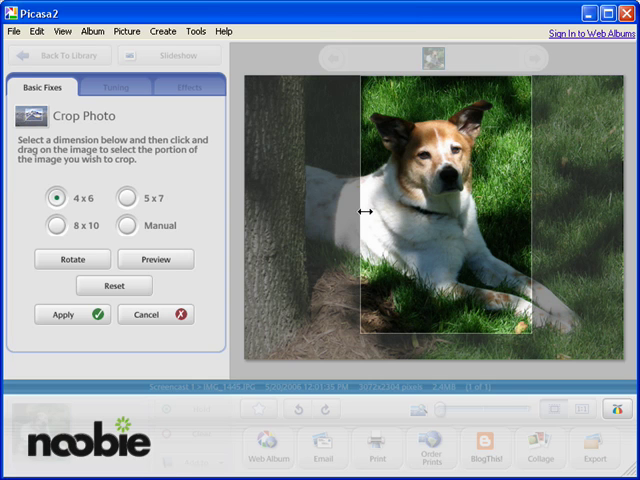
{"action": "mouse_move", "coordinate": [398, 220]}
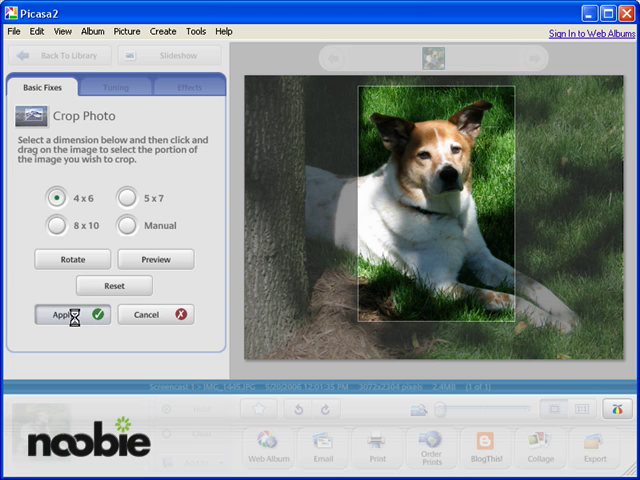
{"action": "left_click", "coordinate": [60, 314]}
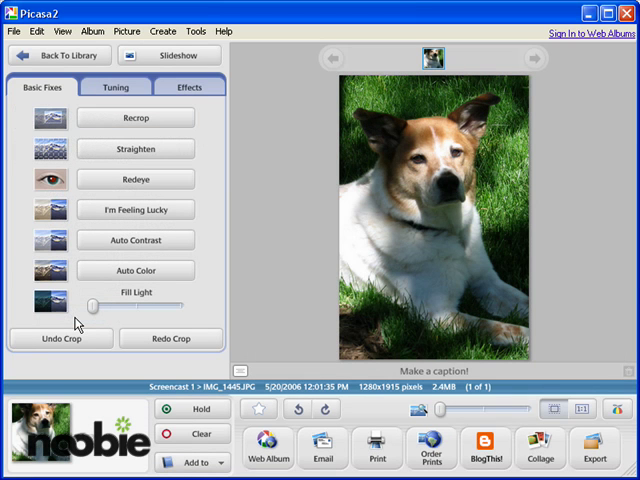